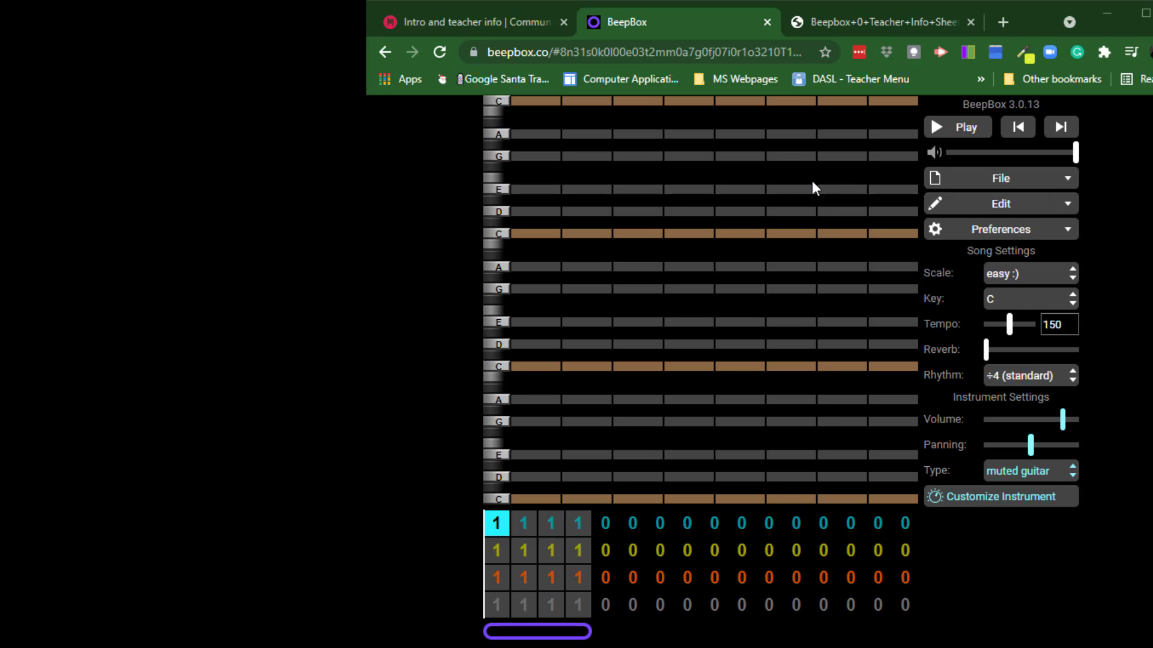
mouse_move(868, 587)
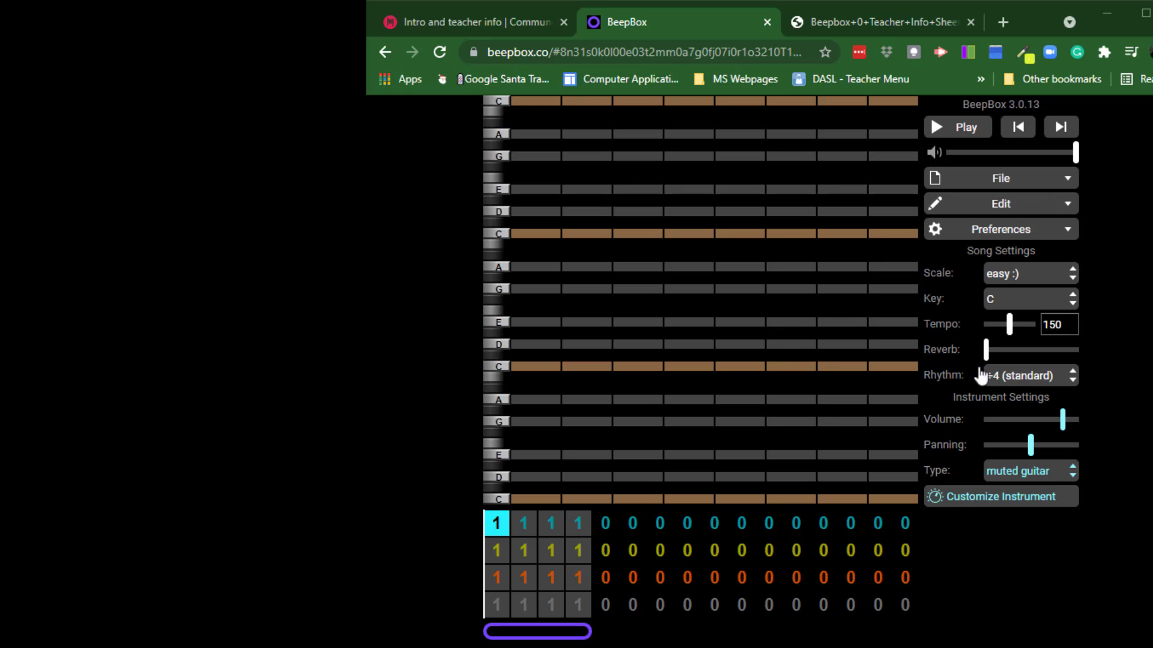
Hide the piano key labels from the preferences menu, then show them again
click(1000, 204)
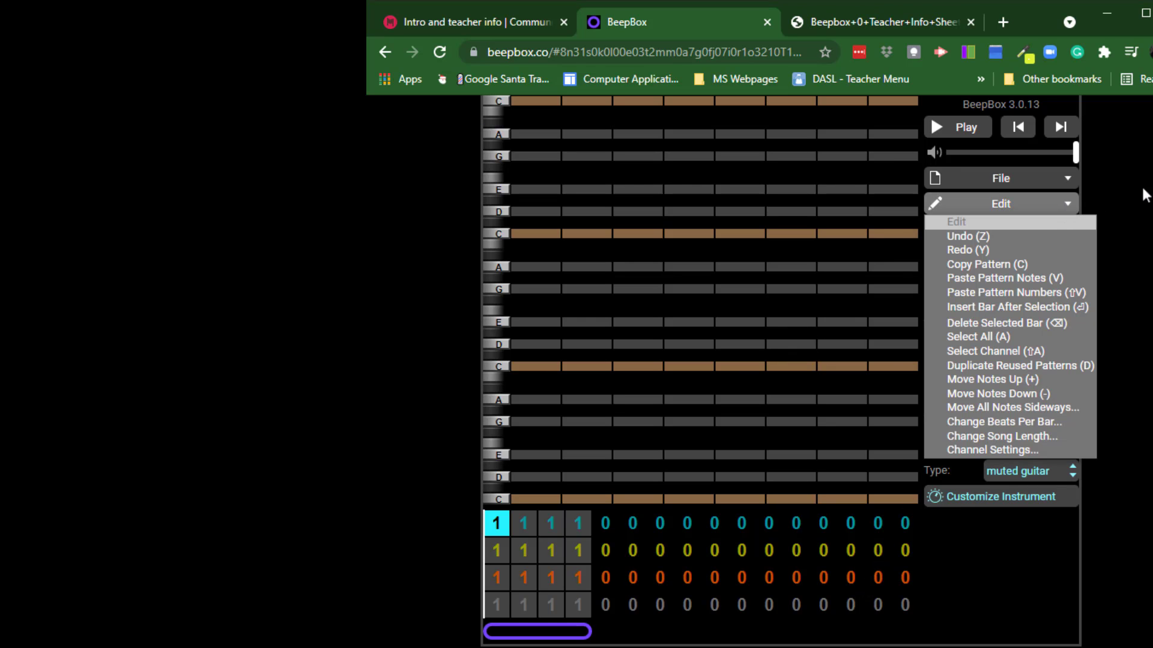
click(1000, 229)
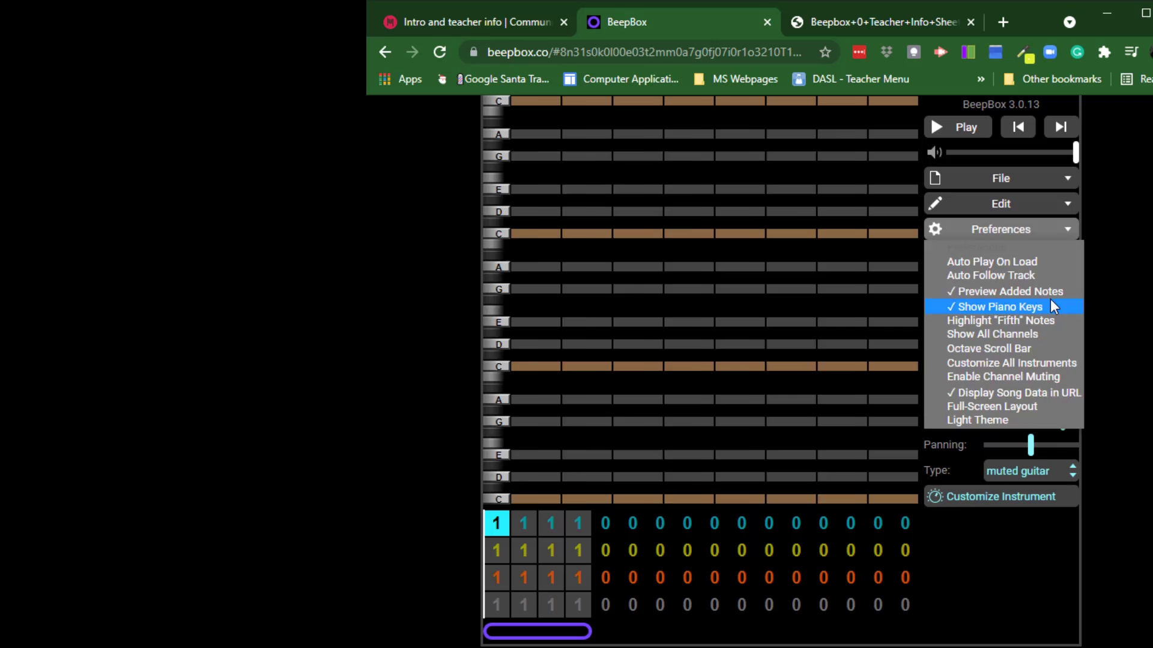
click(997, 307)
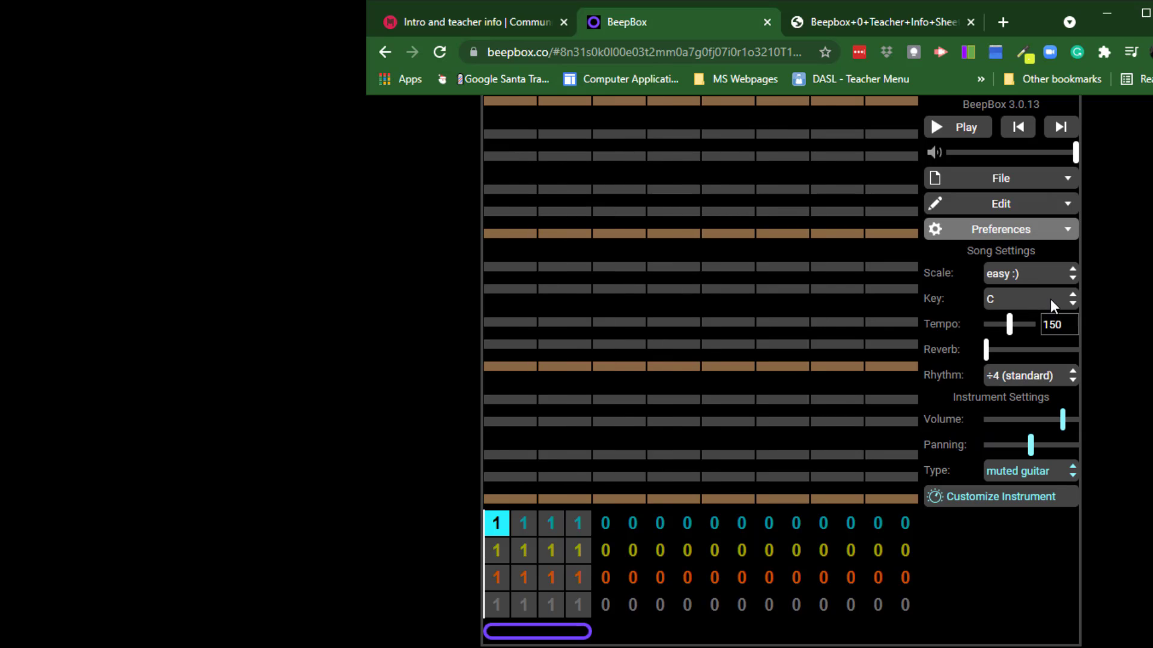
click(497, 155)
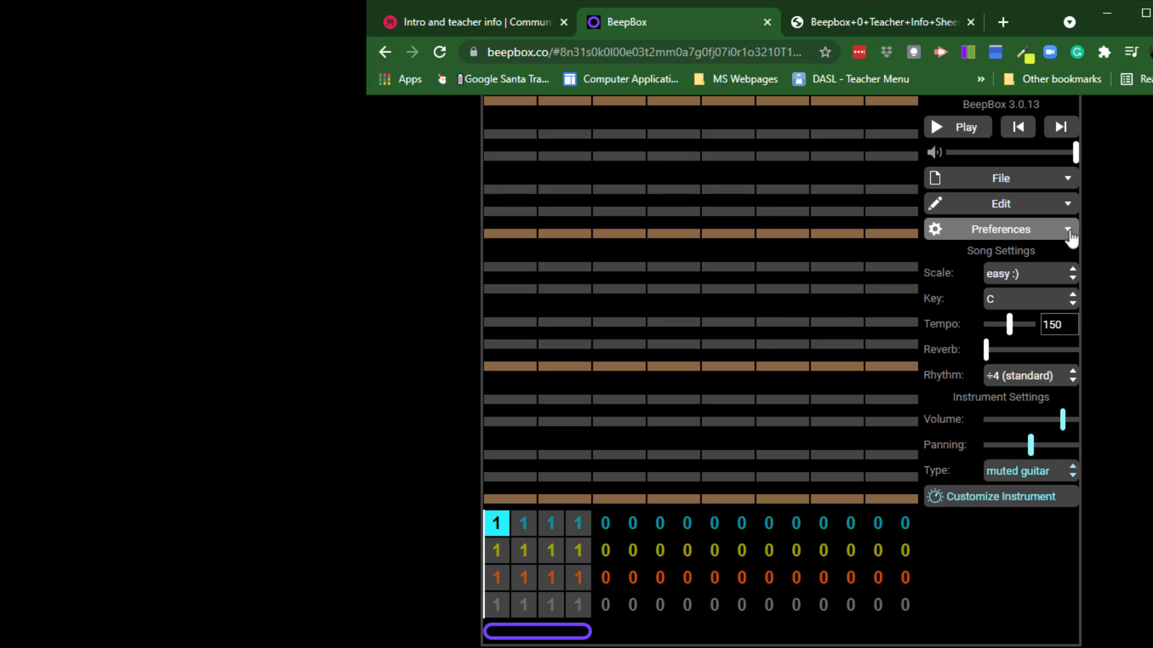
click(1001, 228)
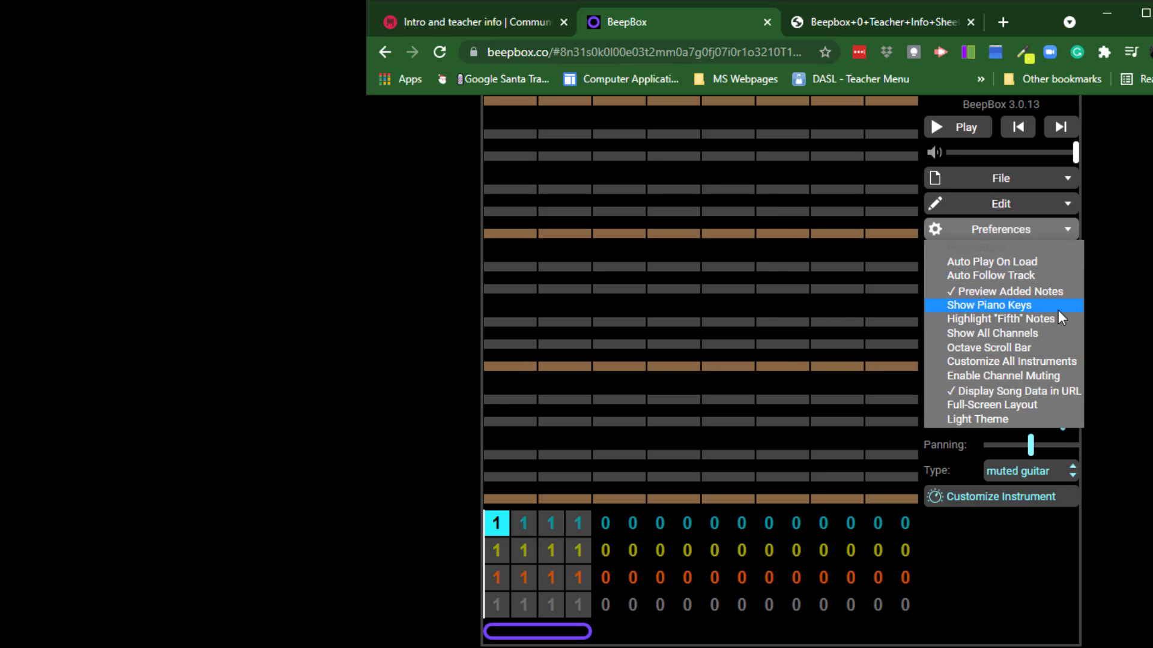
click(990, 305)
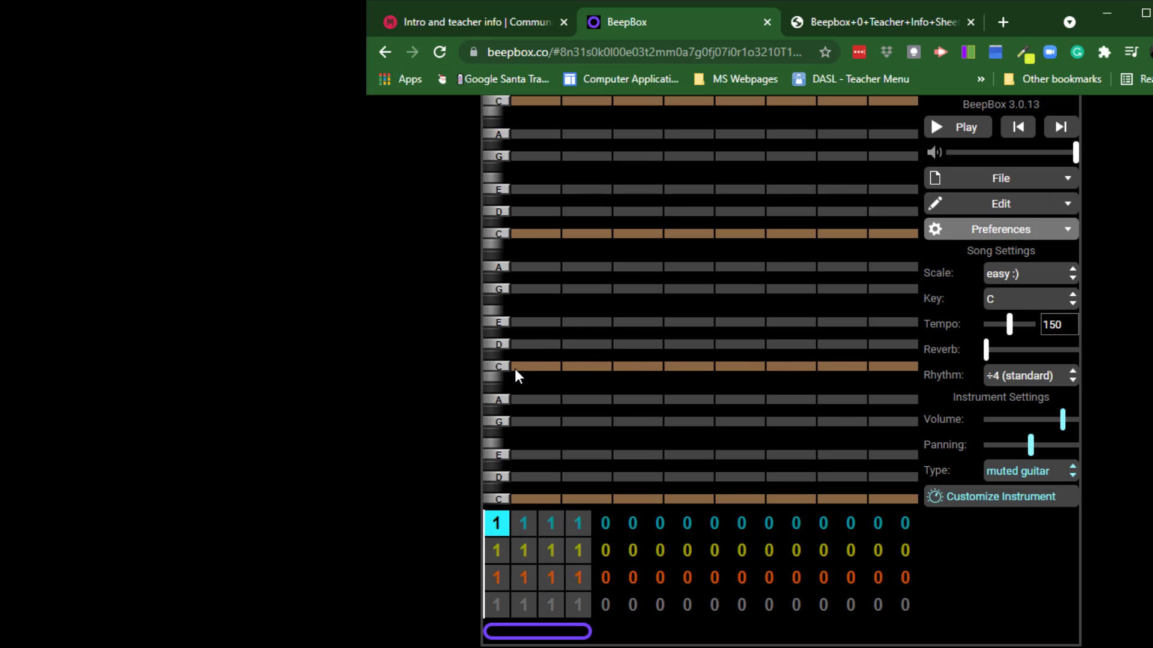
Try square wave, settle on triangle wave, and place a note on C at the start
click(521, 366)
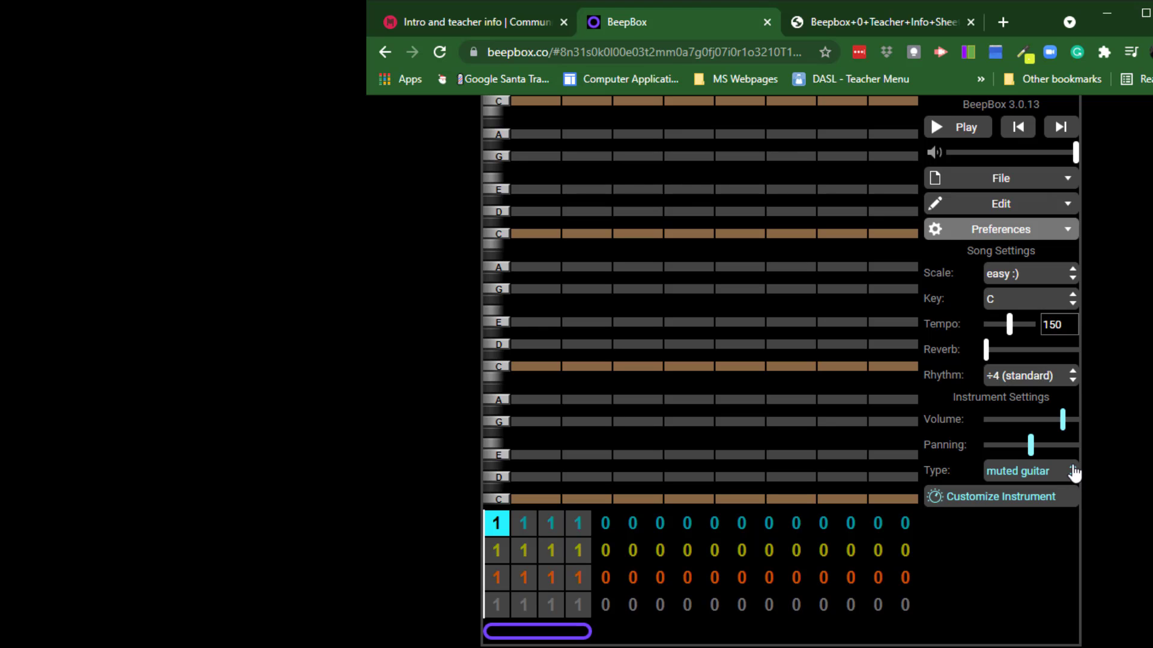
click(1029, 470)
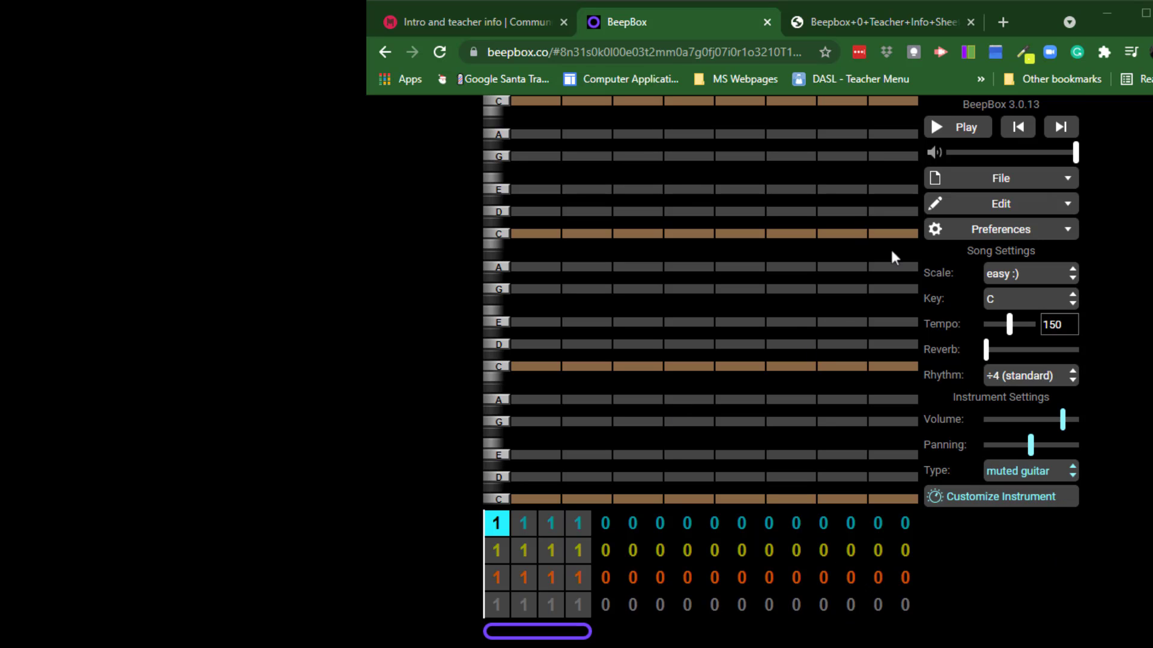
click(1029, 470)
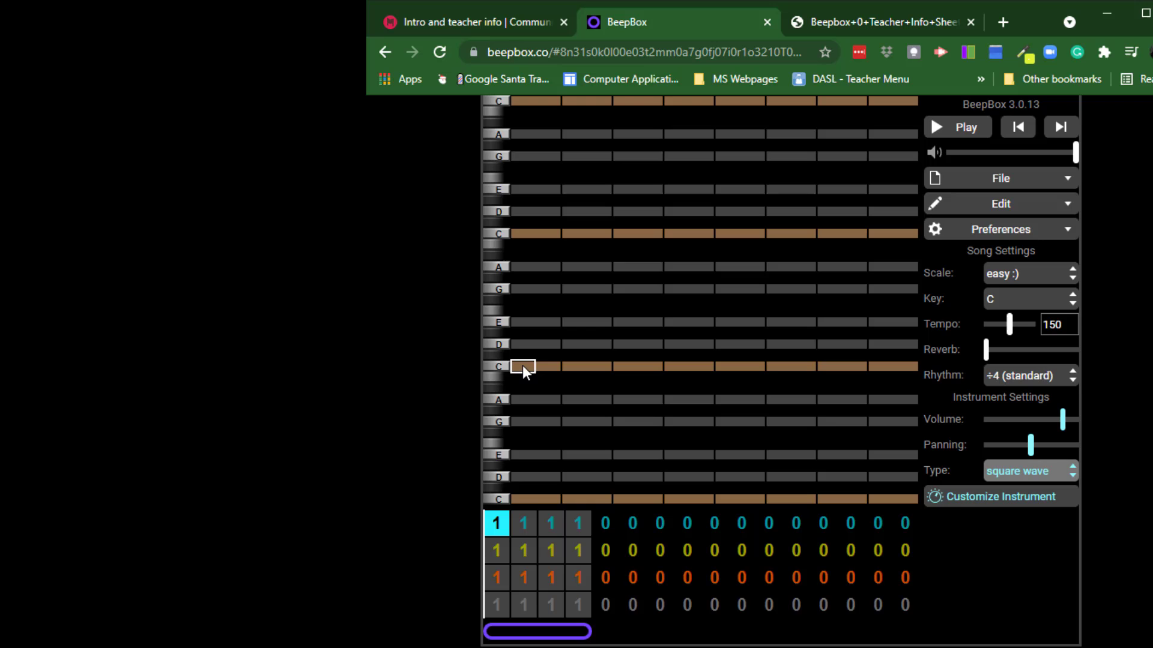
click(523, 367)
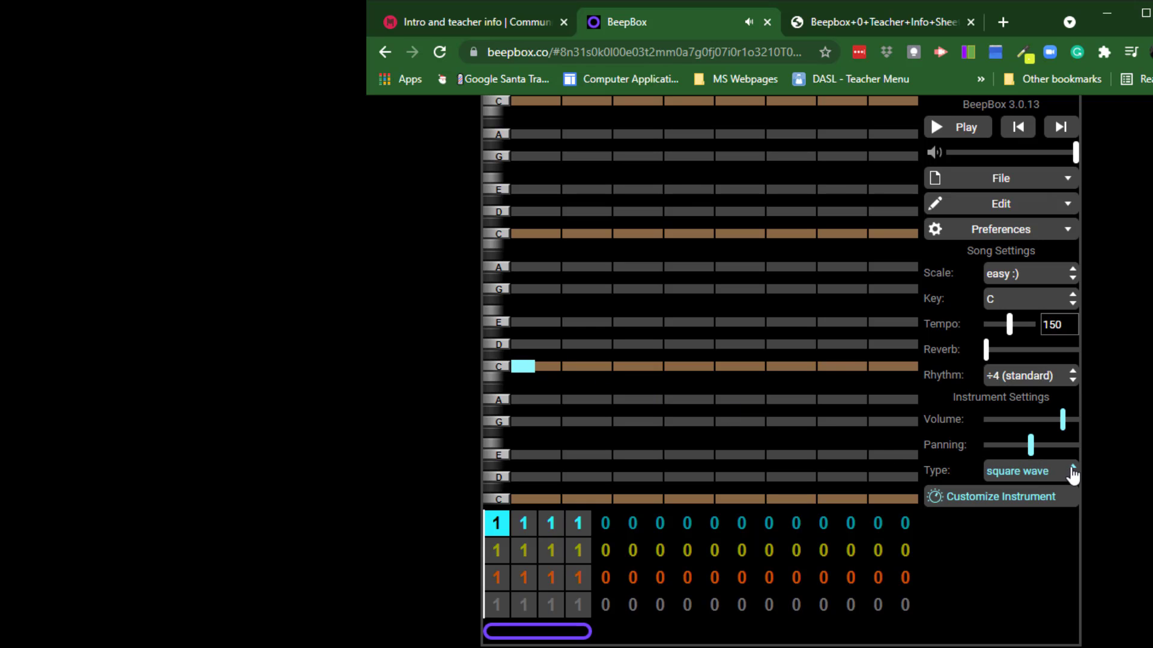
click(1028, 470)
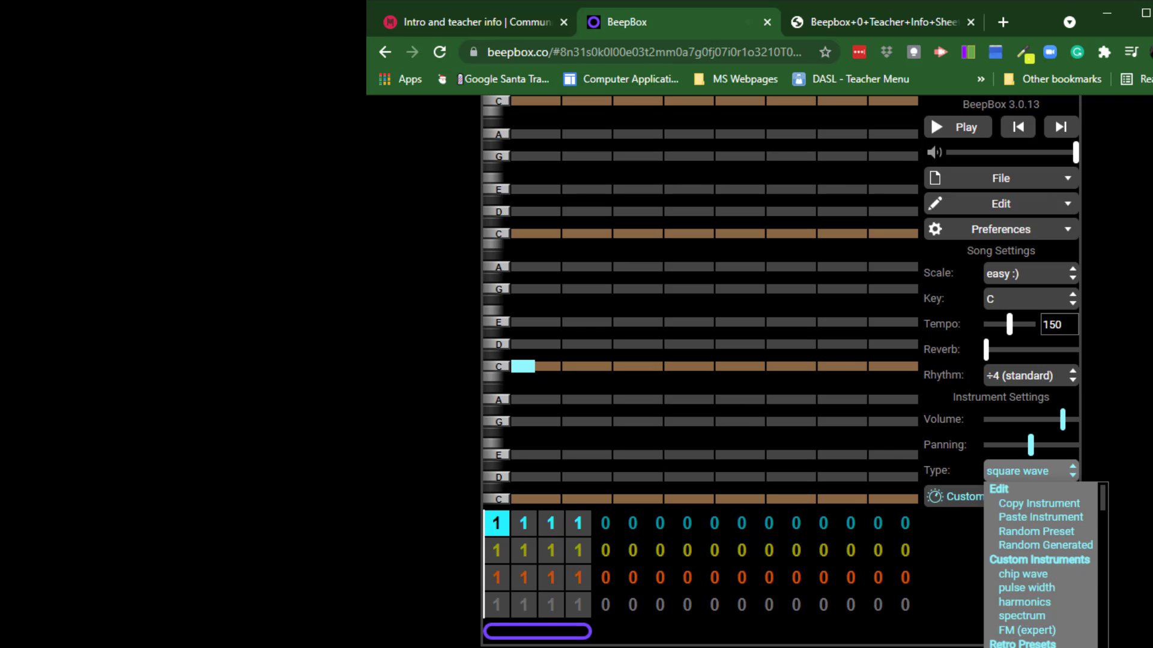
click(1025, 471)
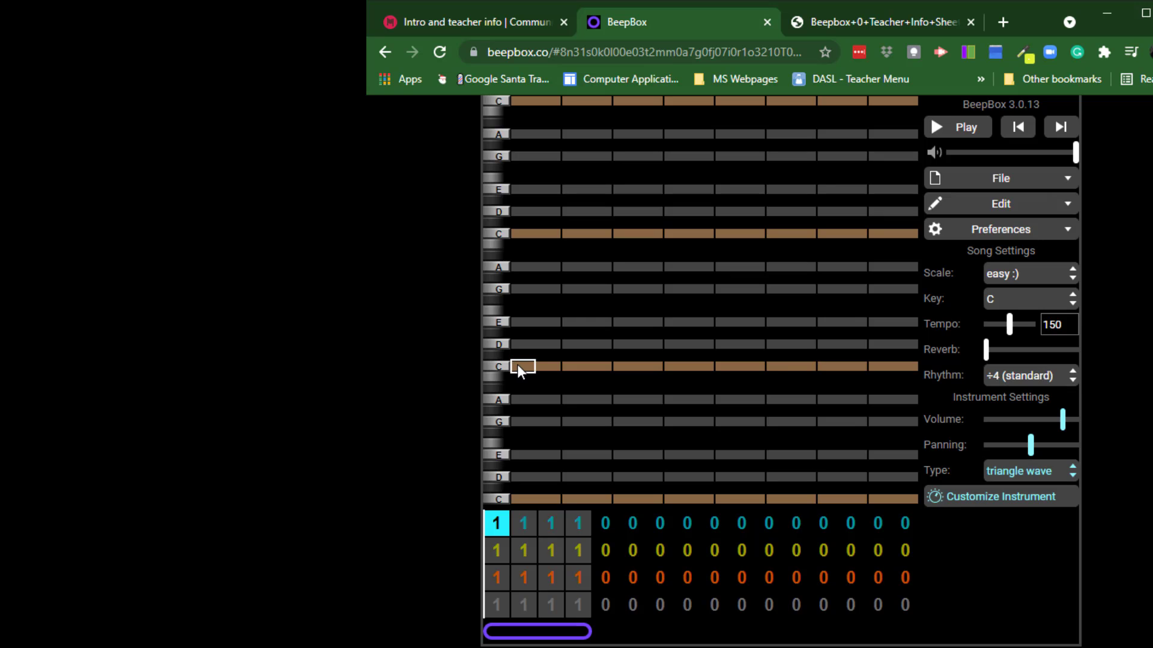
click(522, 366)
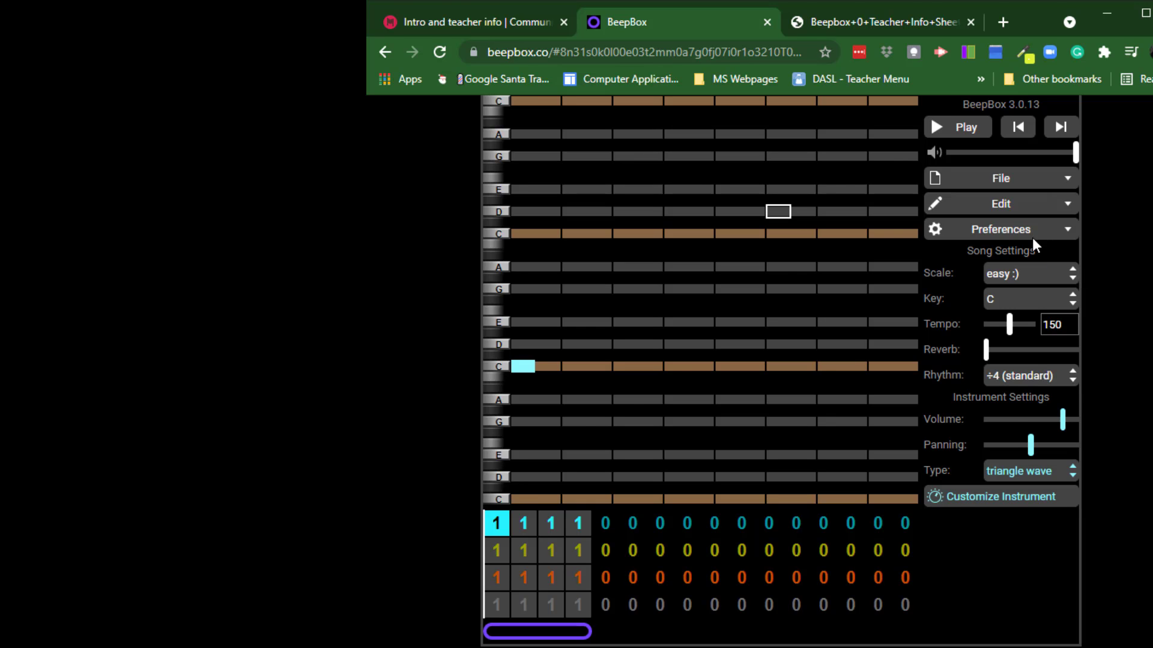
Play the seven-note melody climbing to high C, then stop playback
click(956, 127)
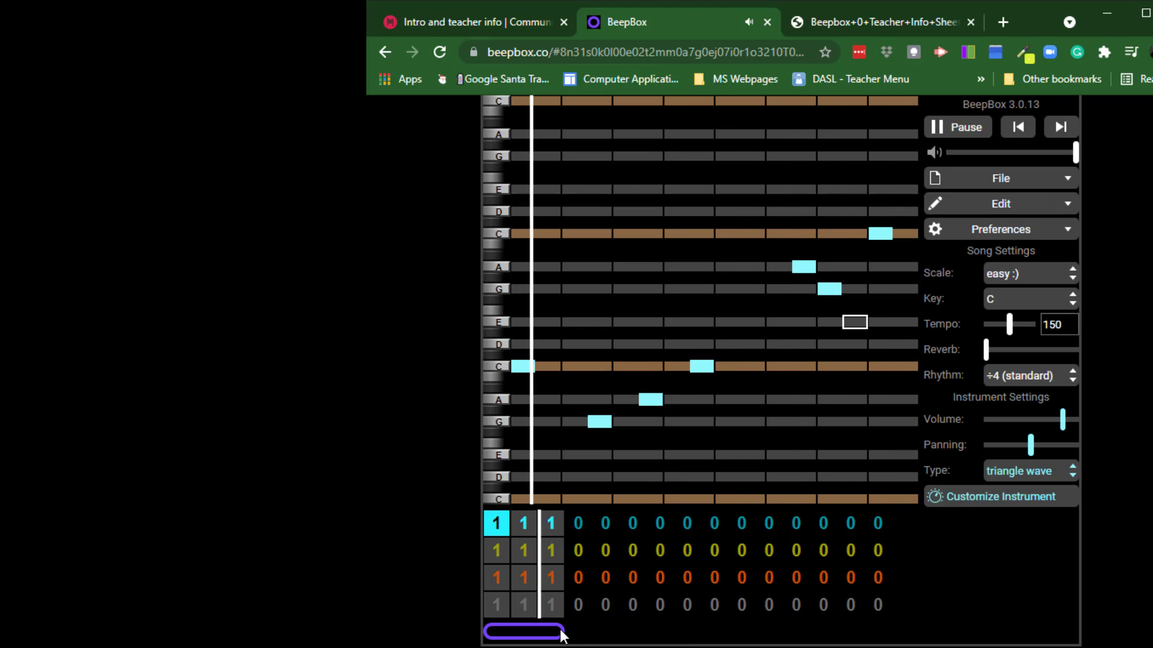
click(956, 127)
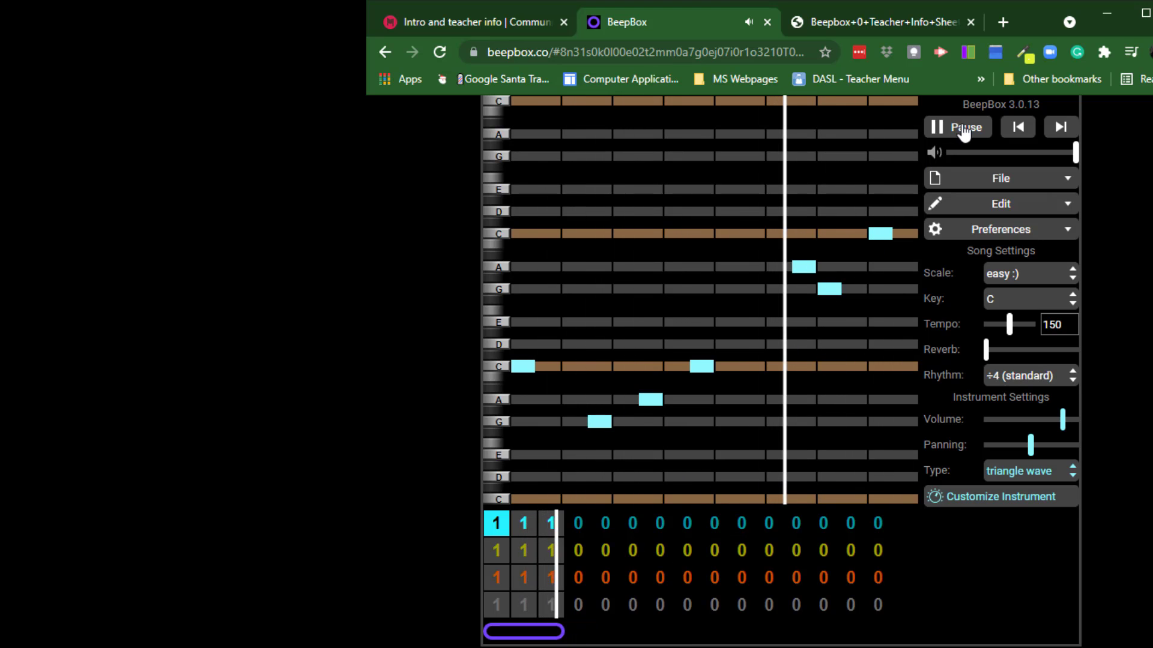
click(957, 126)
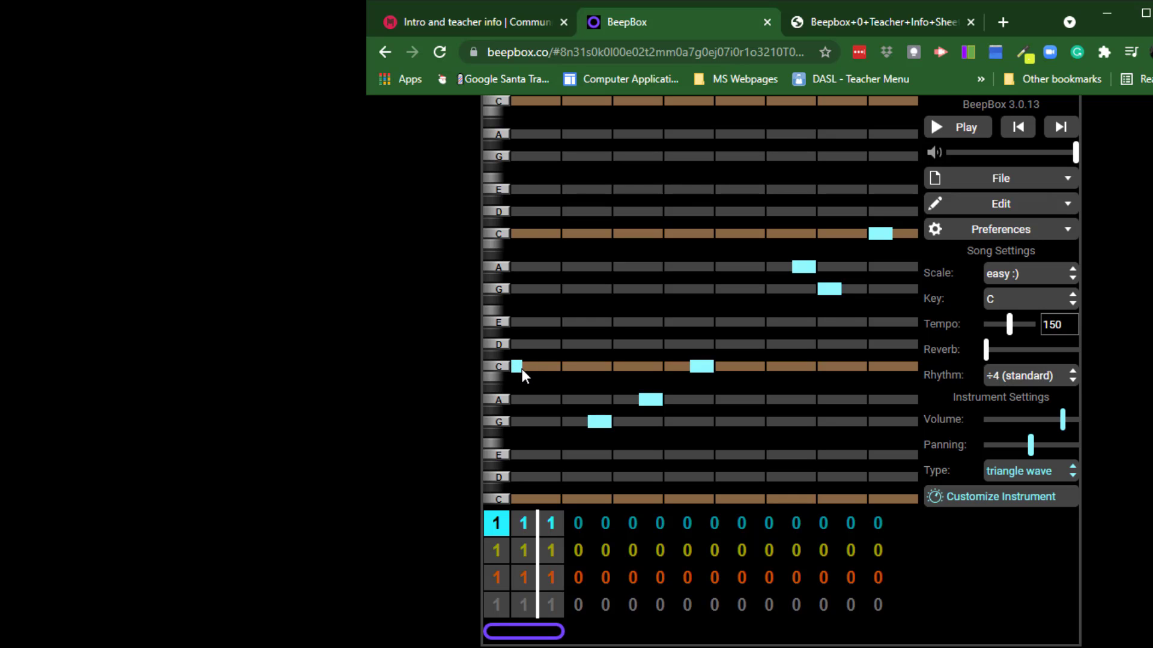
Stretch the opening C to full length, stack D, E, G on the final C, and play
drag(516, 366, 603, 366)
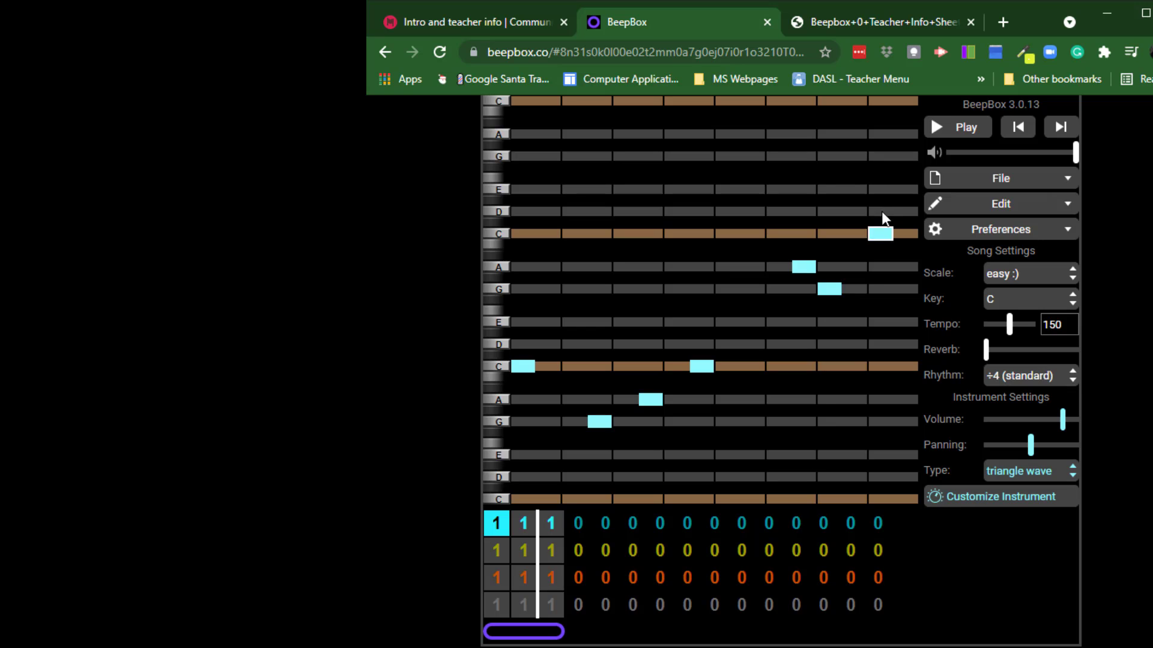
click(880, 212)
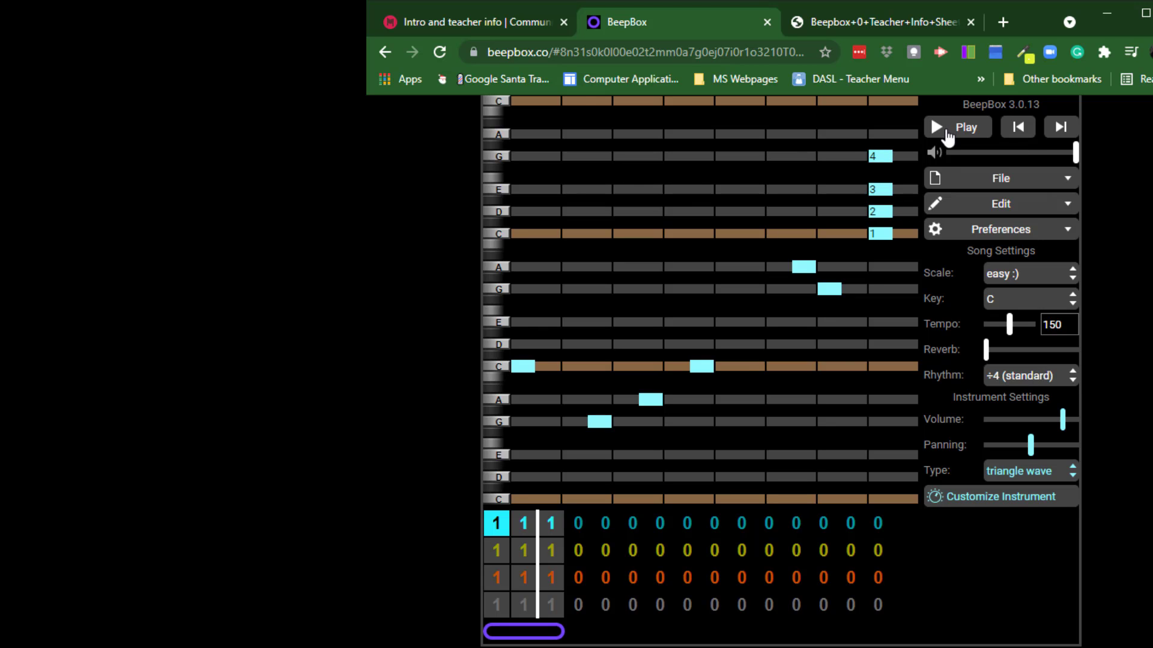
click(957, 128)
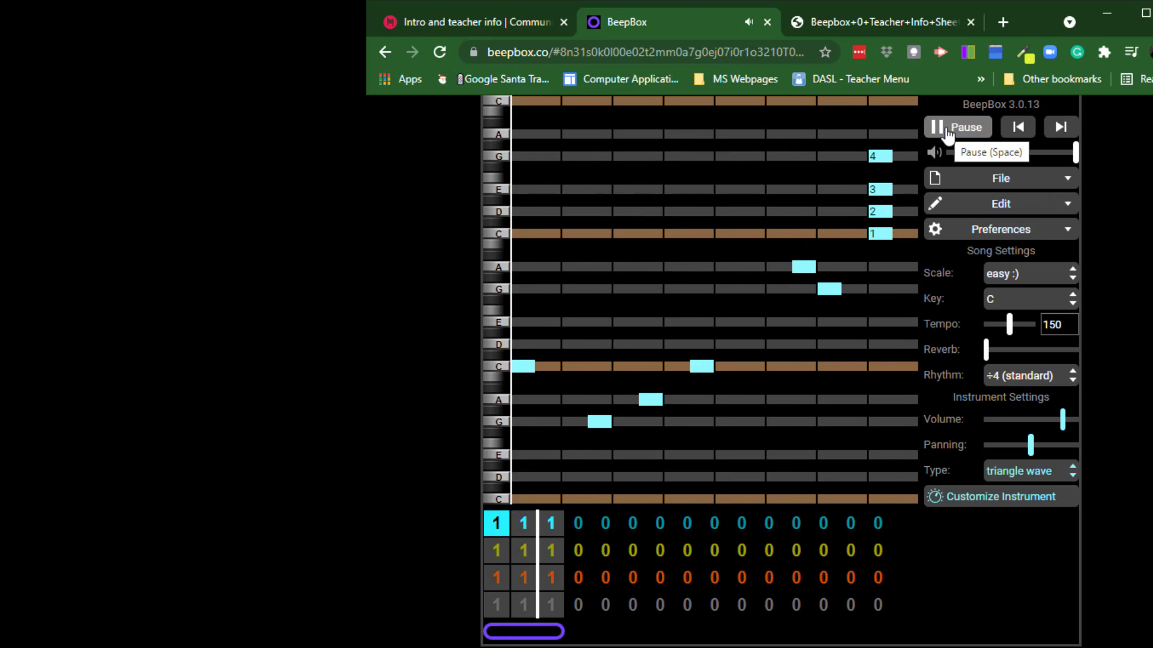
click(957, 127)
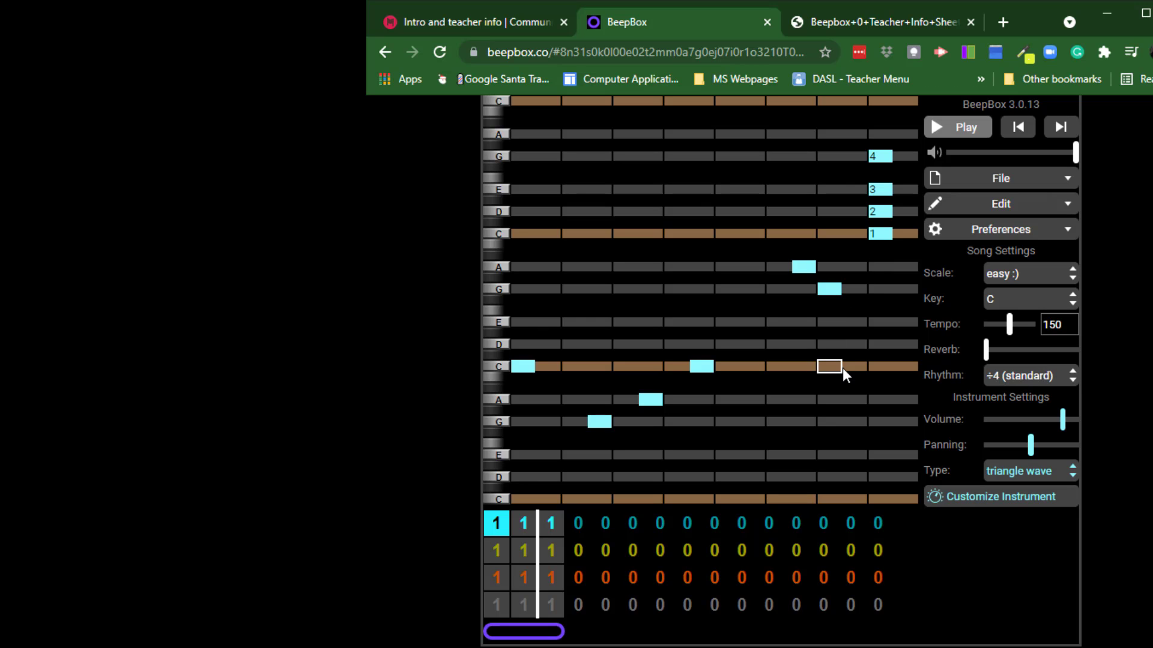
click(849, 366)
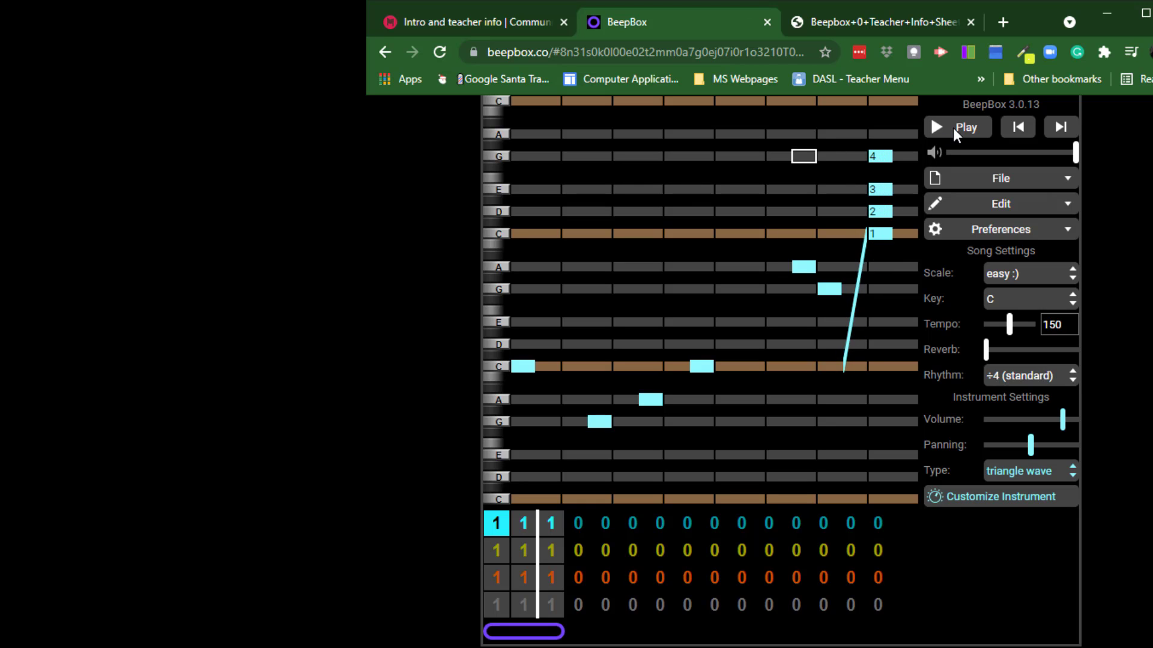
click(956, 127)
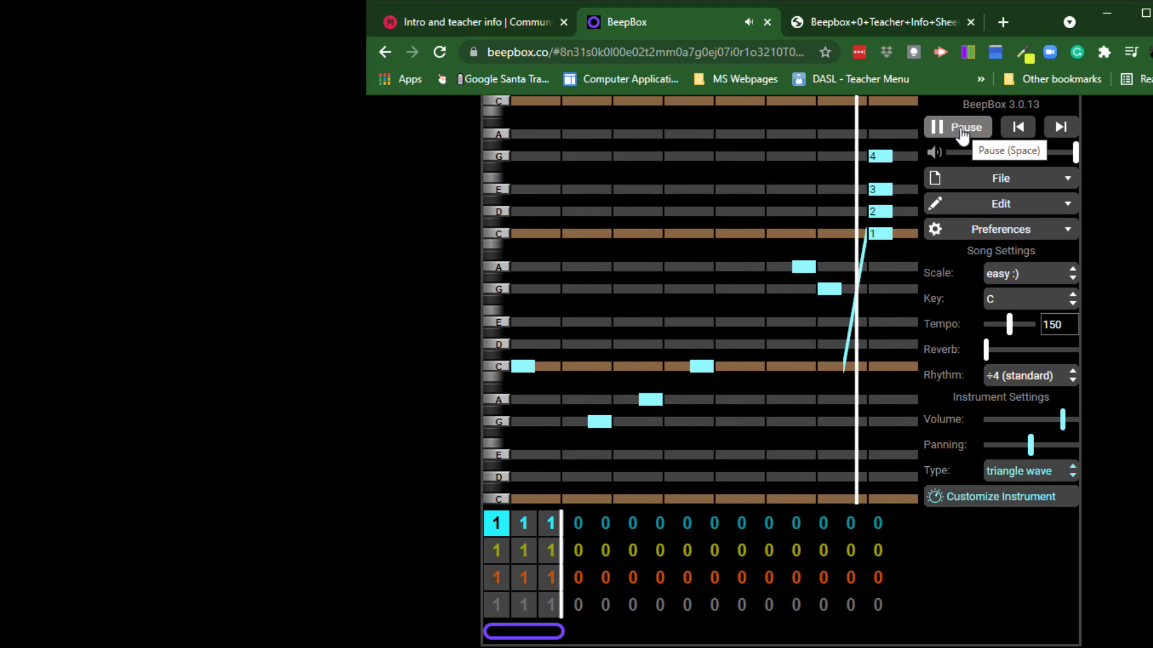
click(956, 127)
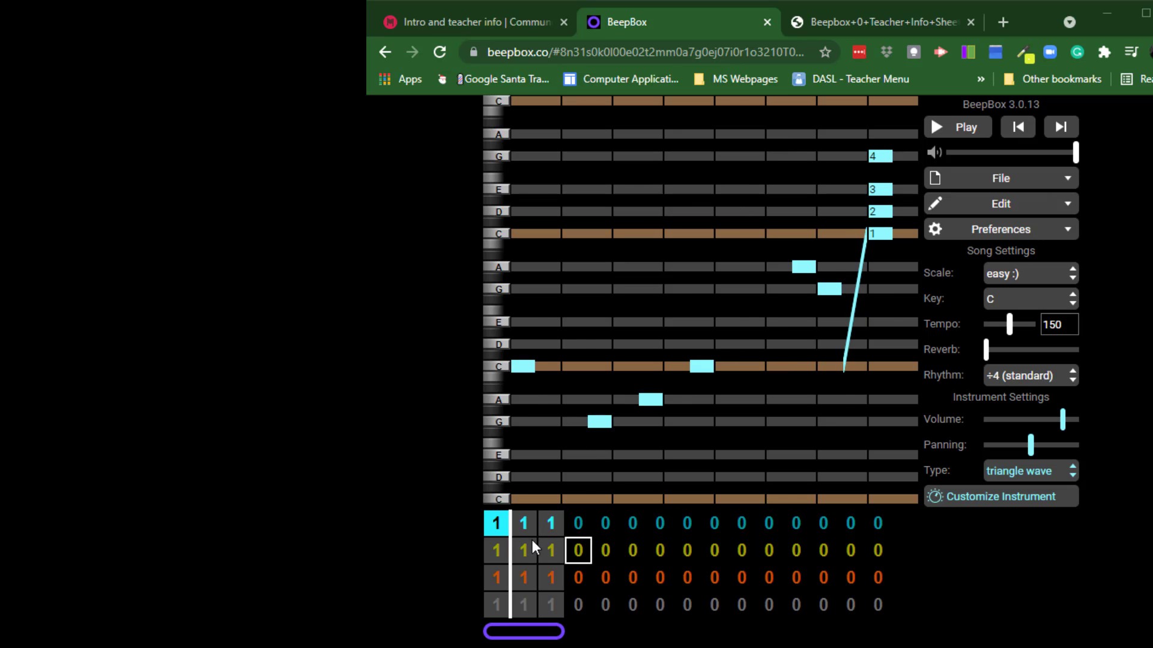
Select bar 2 of the melody channel, assign it pattern 2, then return to bar 1
click(523, 523)
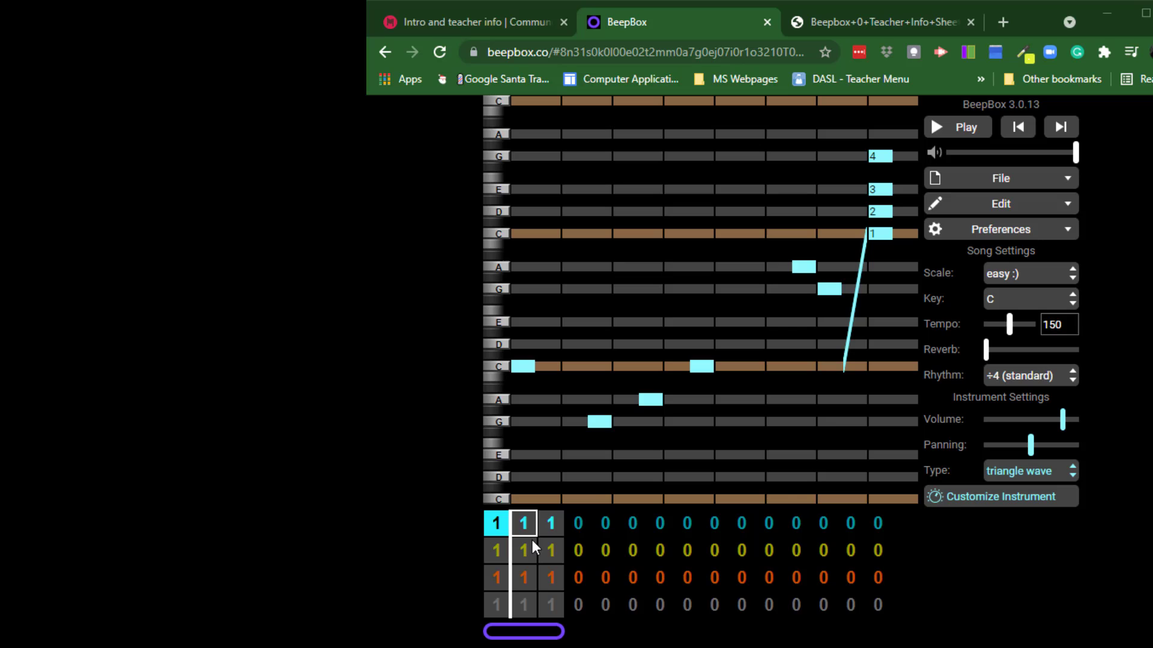
click(550, 550)
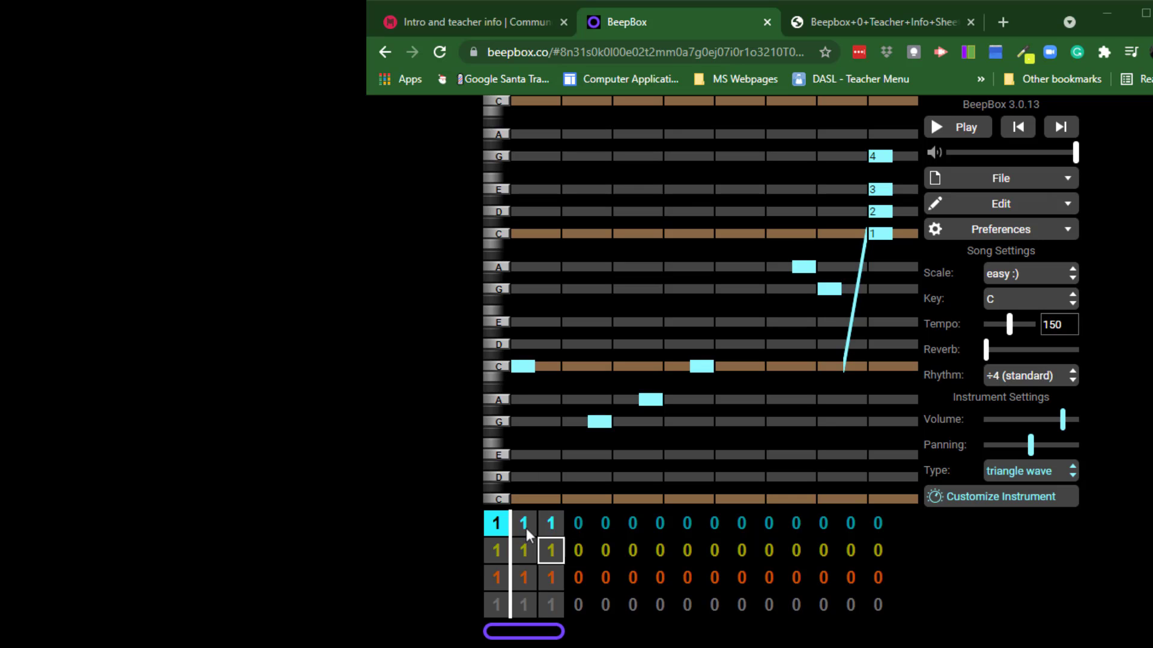
click(523, 523)
text(2)
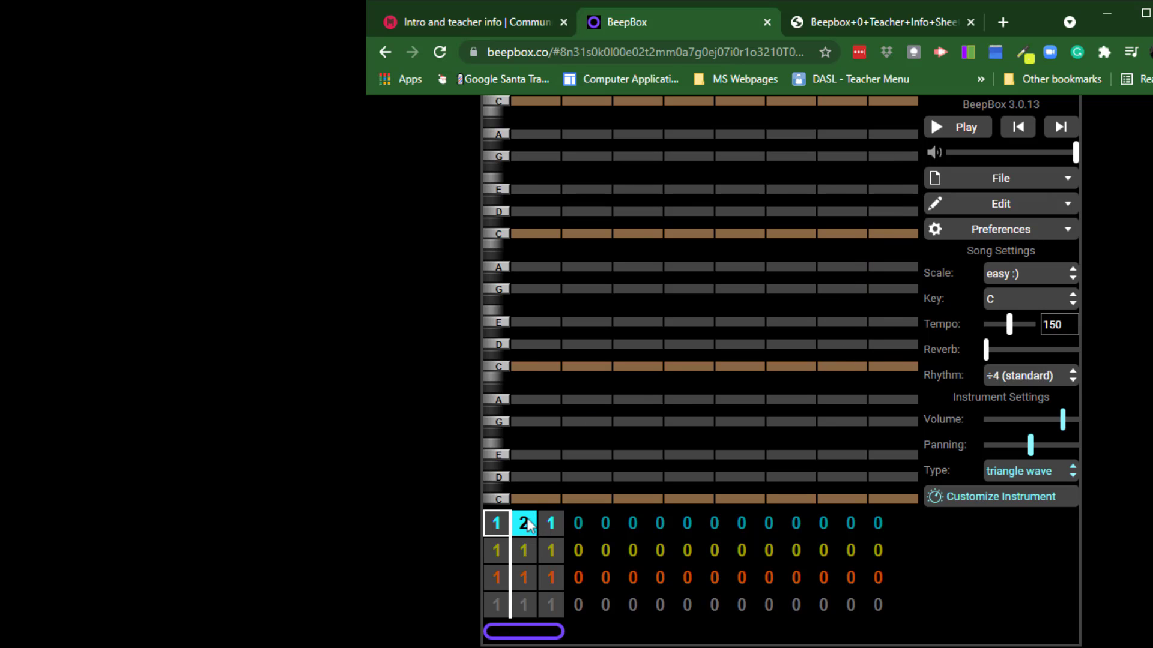
click(496, 523)
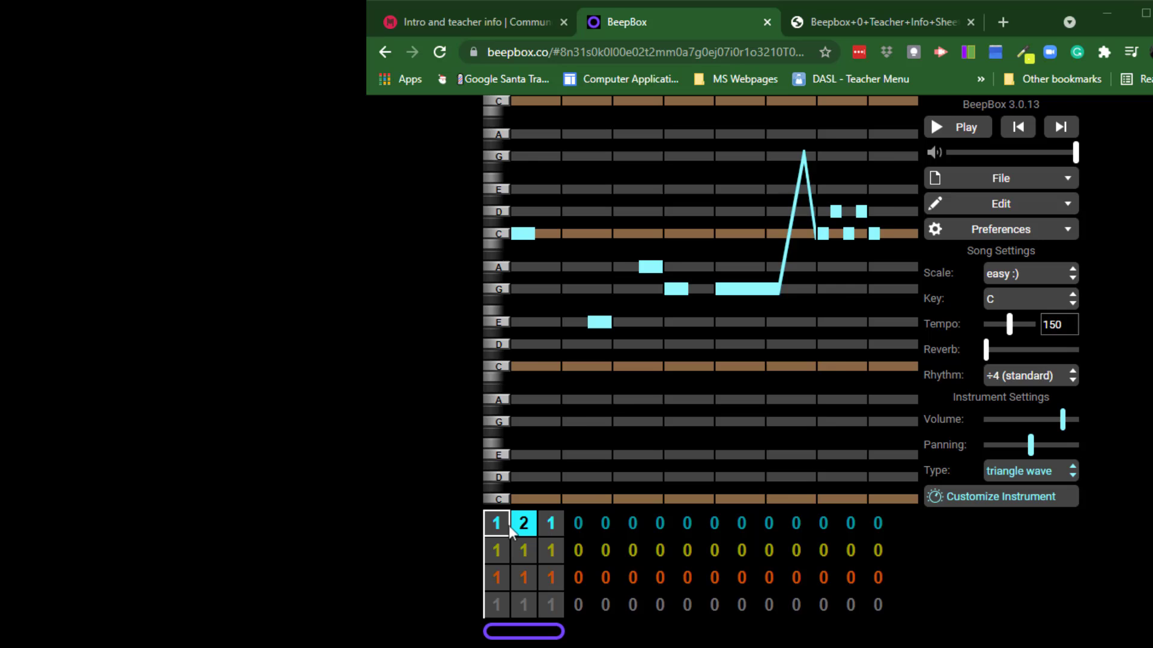
click(523, 523)
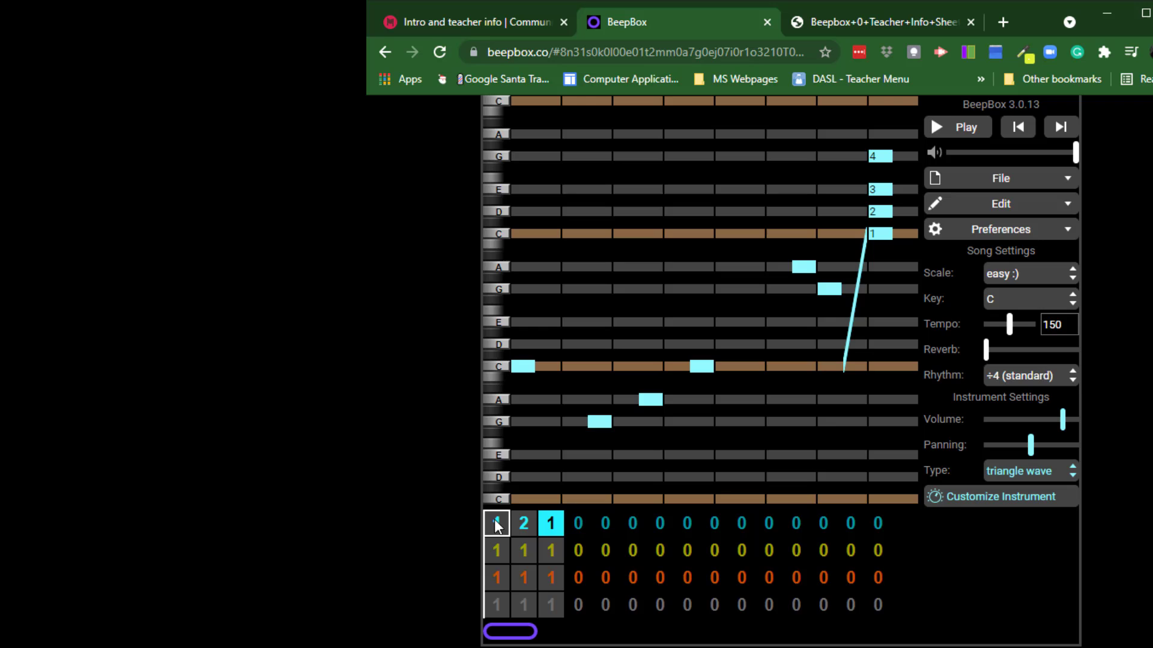
Select bar 2 to show pattern 2's notes, then play and stop the song
click(523, 523)
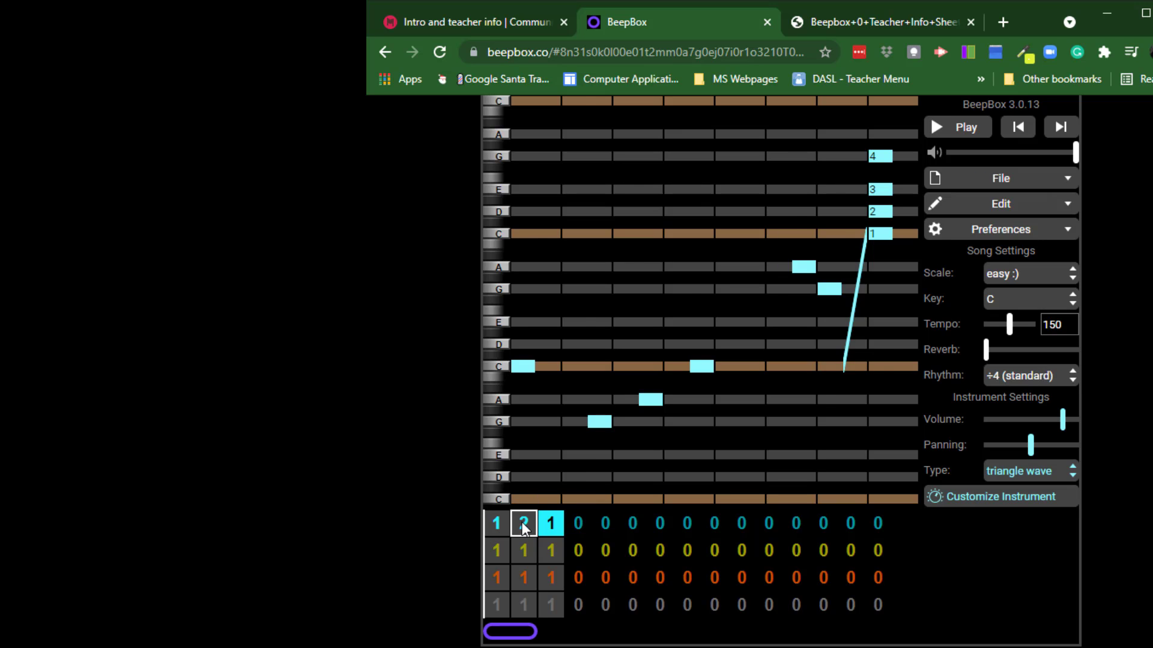
click(523, 523)
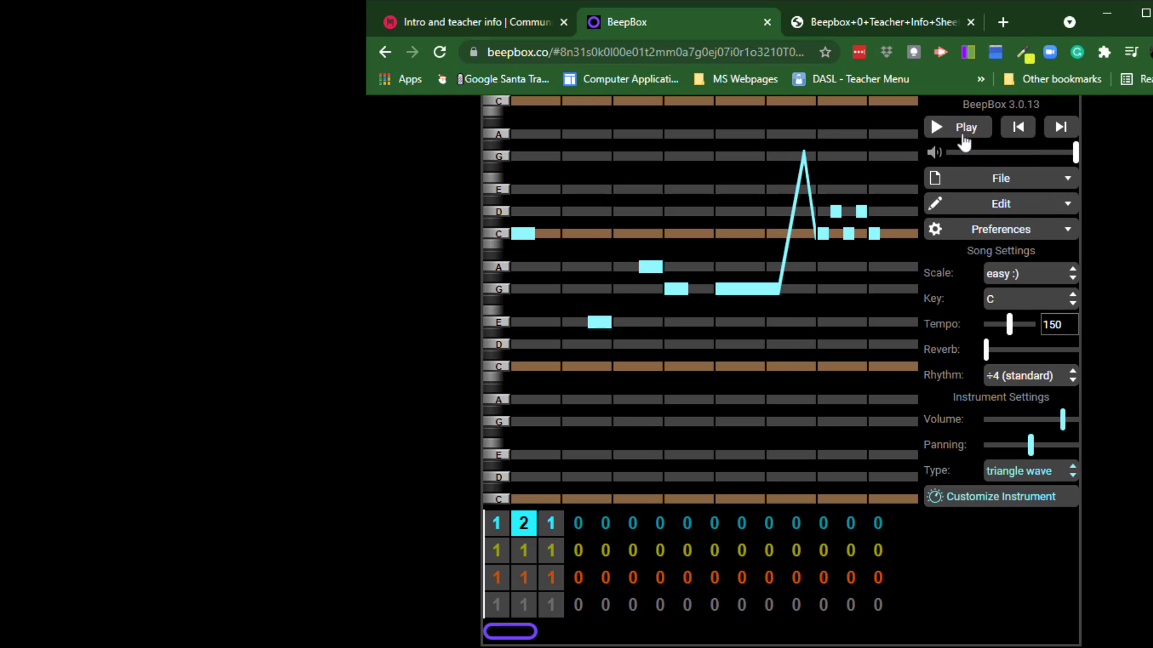
click(957, 127)
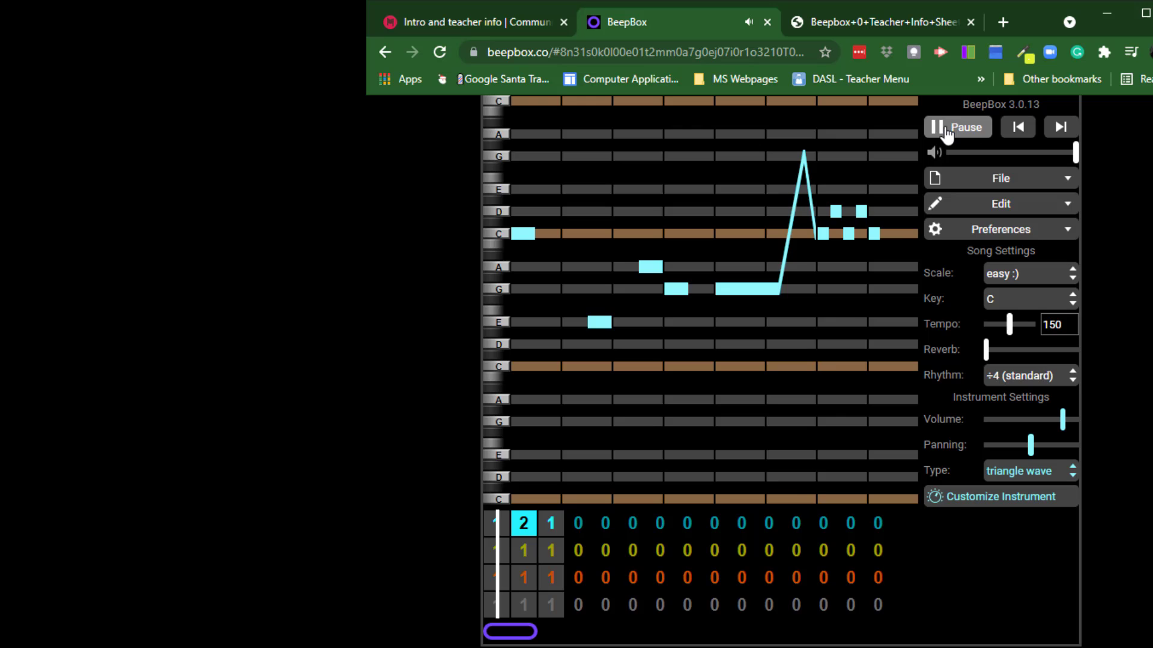
click(957, 127)
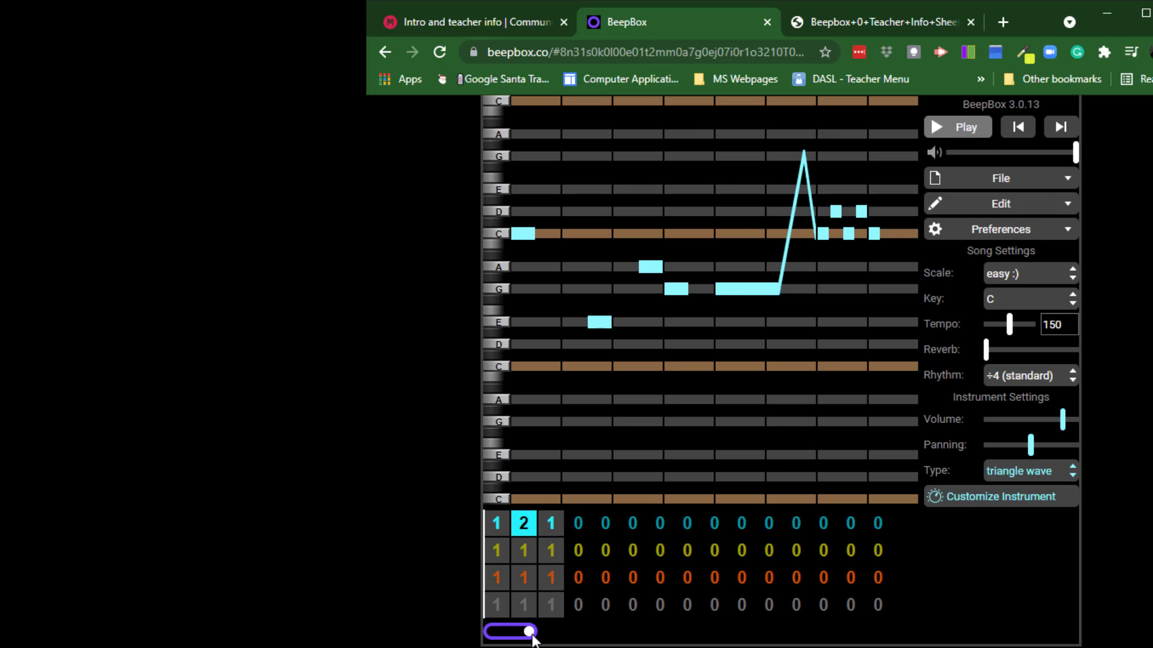
Widen the playback loop, play through patterns 1 and 2, and open the sharing options
drag(530, 632, 547, 632)
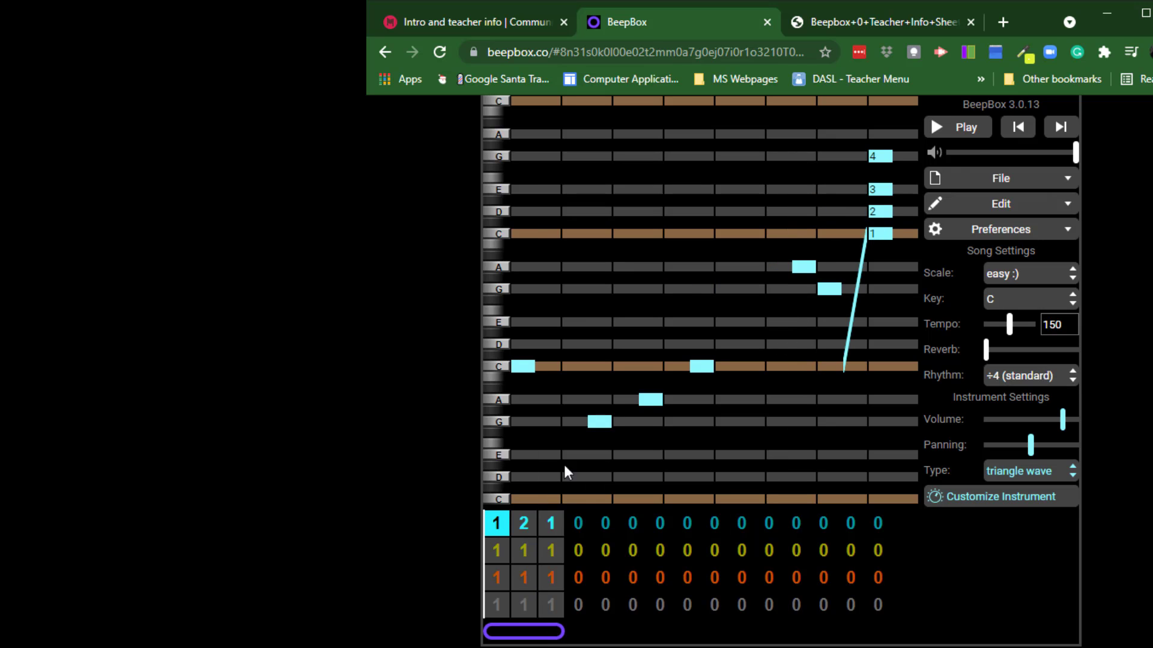
click(956, 126)
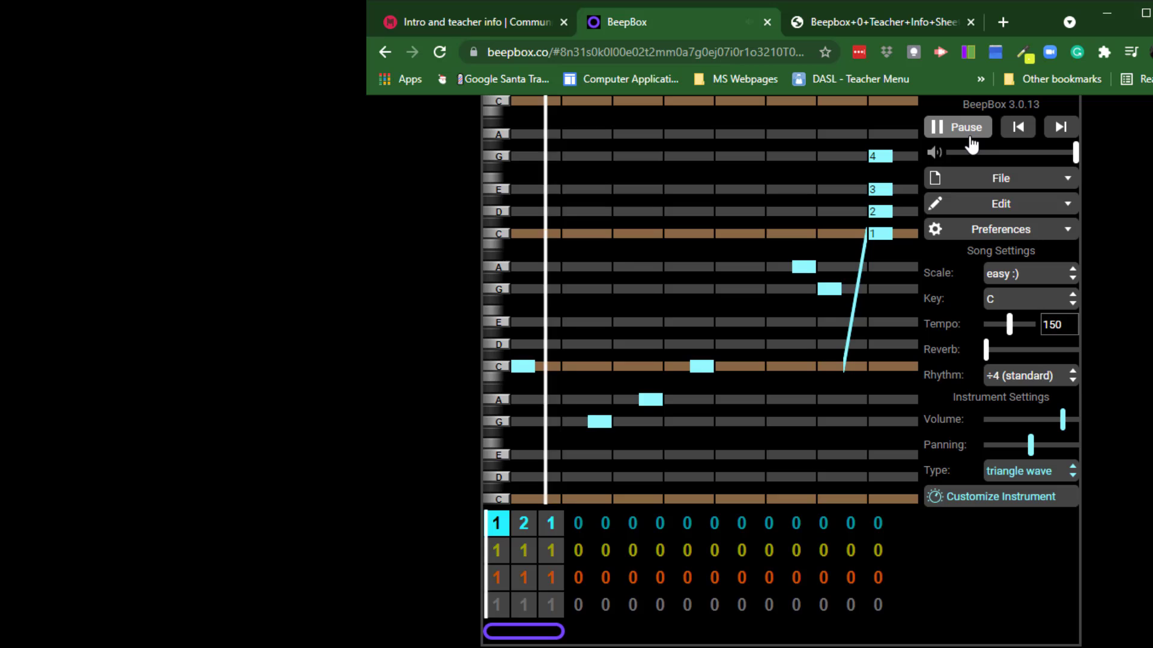
click(523, 523)
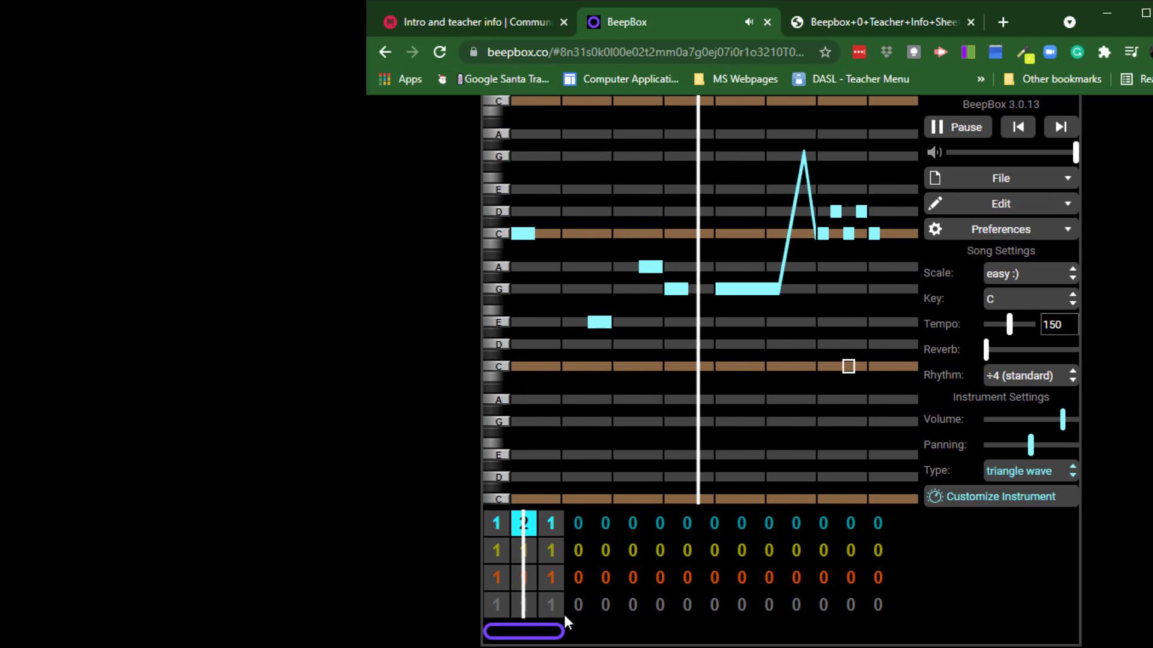
click(957, 127)
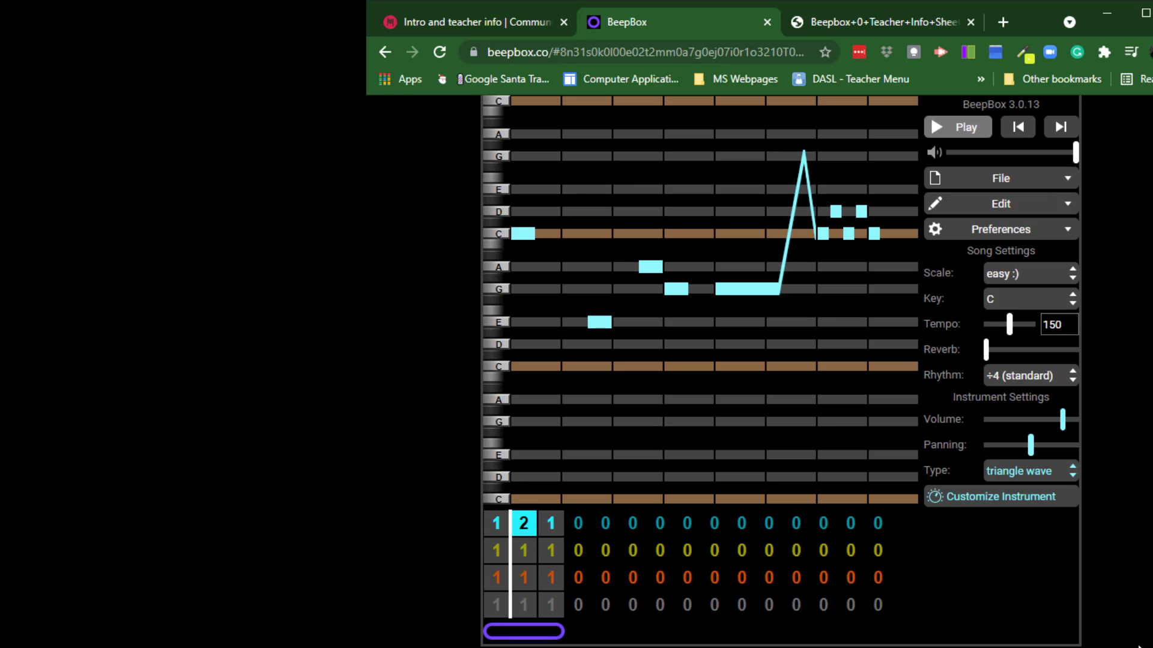
click(550, 606)
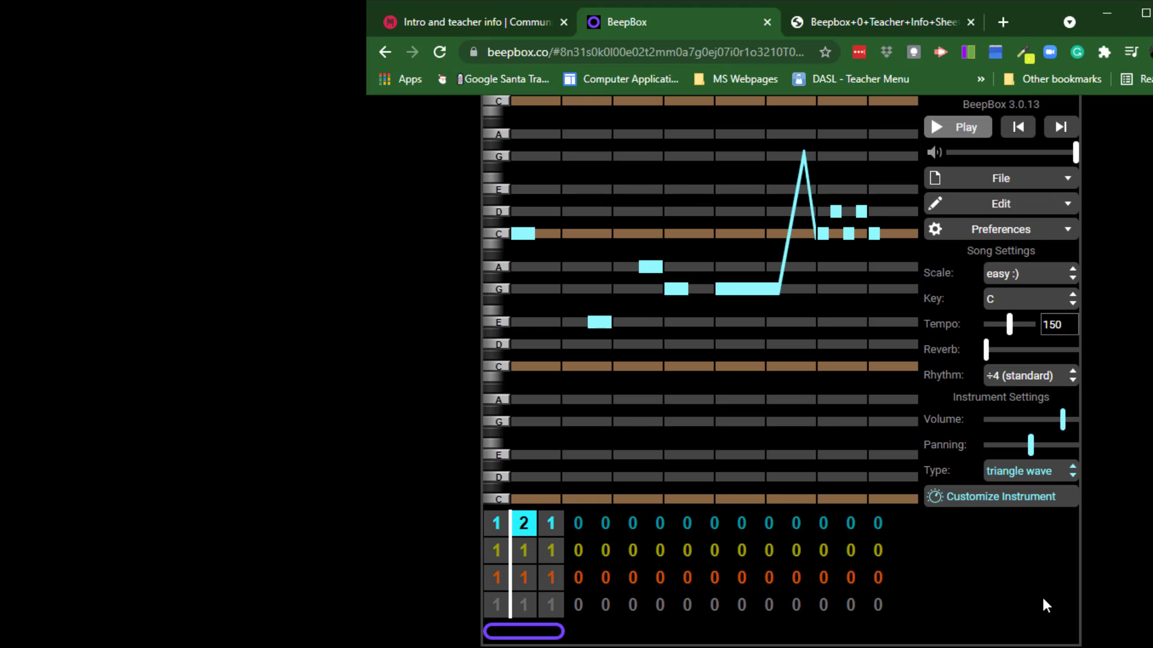
click(1000, 177)
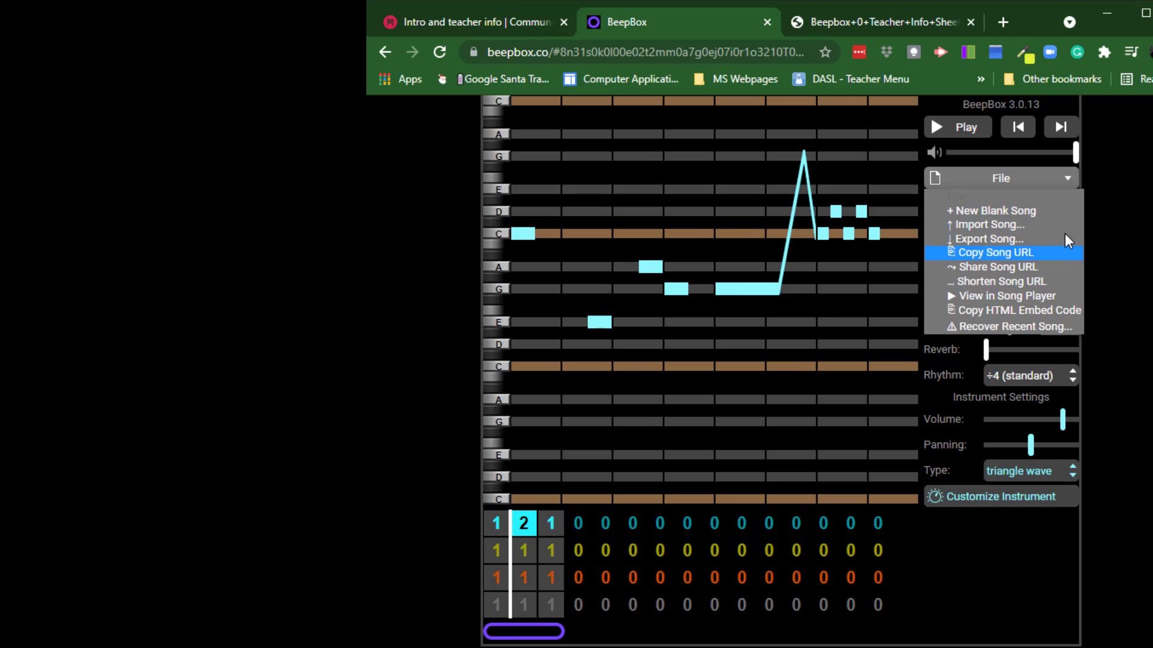
mouse_move(1008, 274)
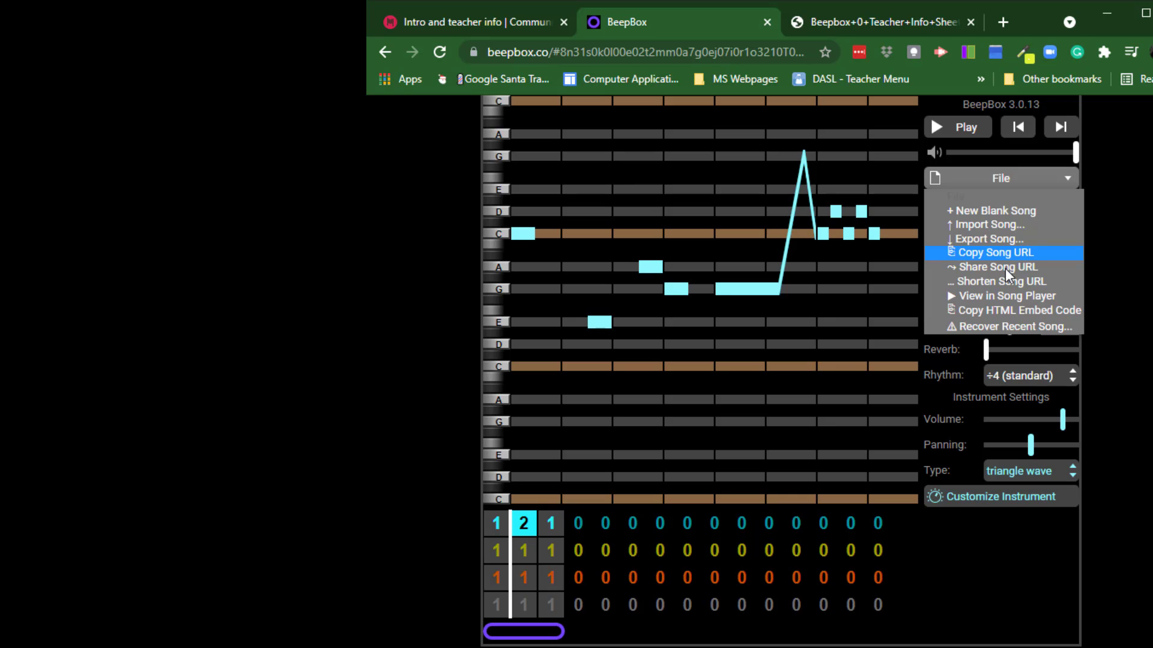
mouse_move(998, 266)
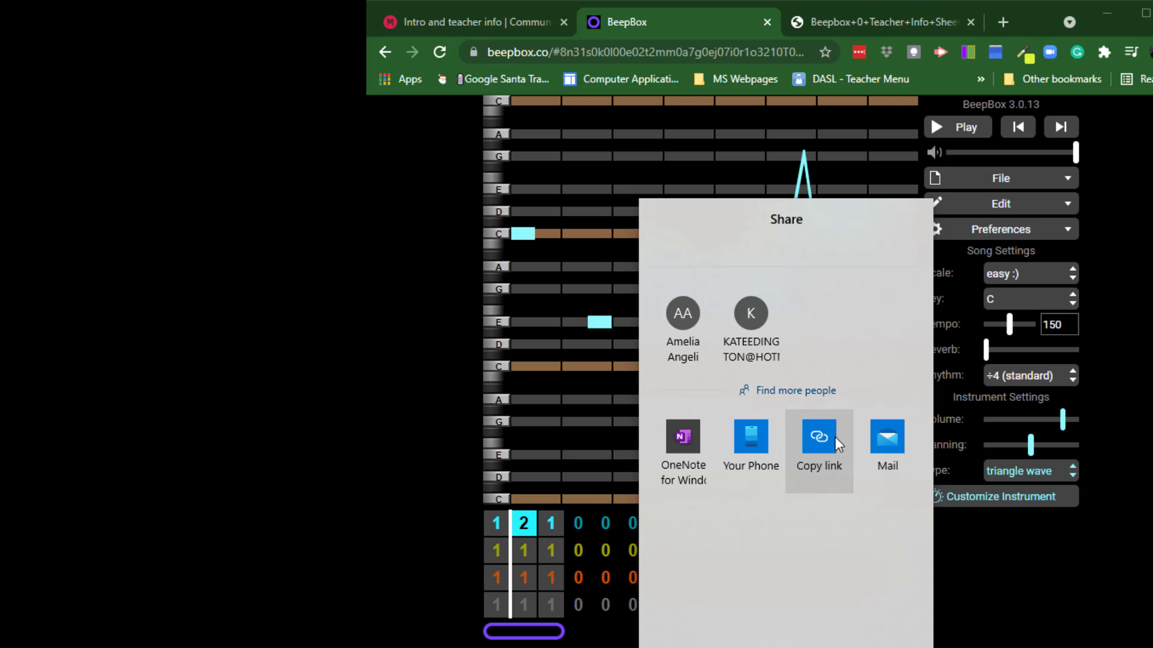
Copy the song's share link from the Windows Share panel
click(818, 436)
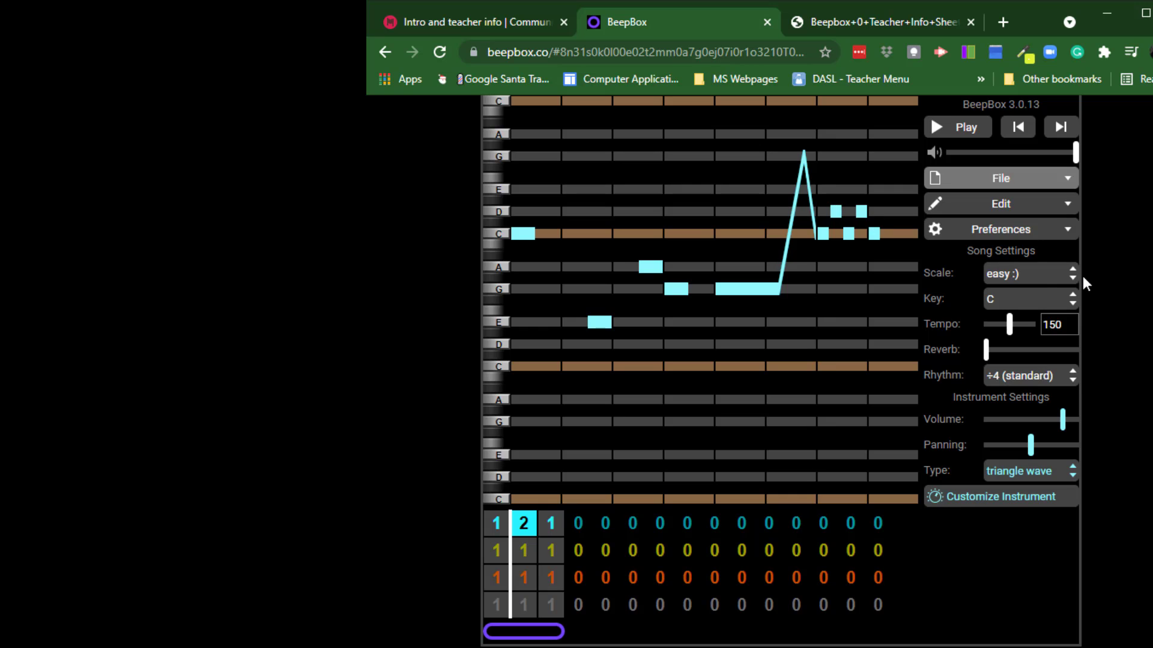
mouse_move(1050, 397)
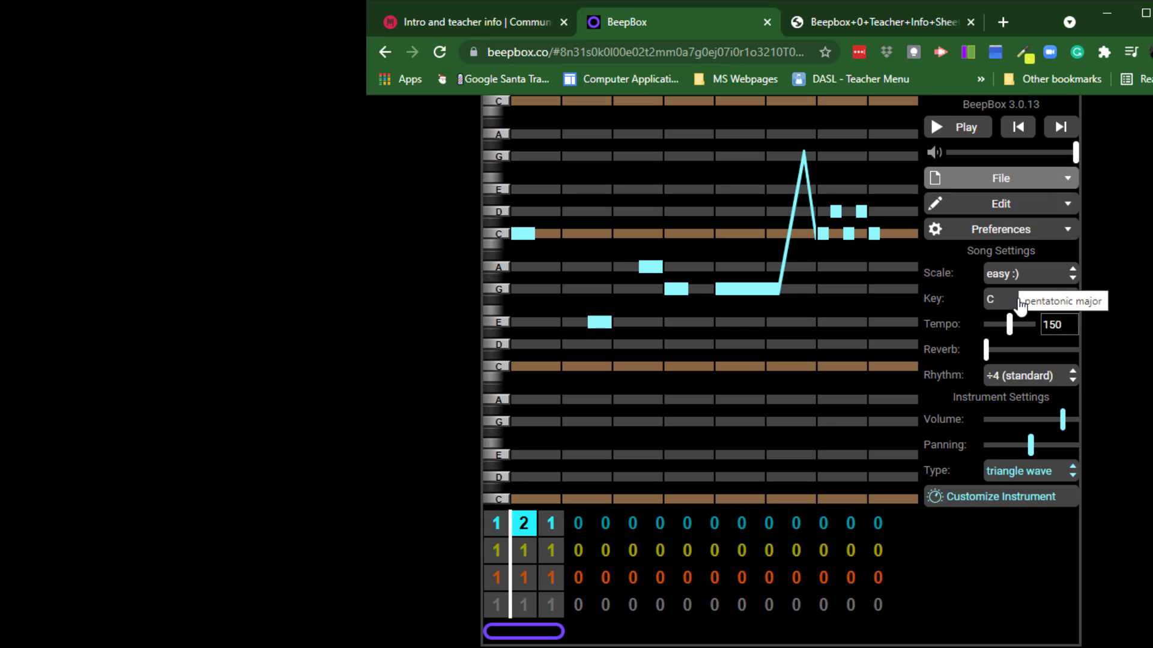
mouse_move(443, 474)
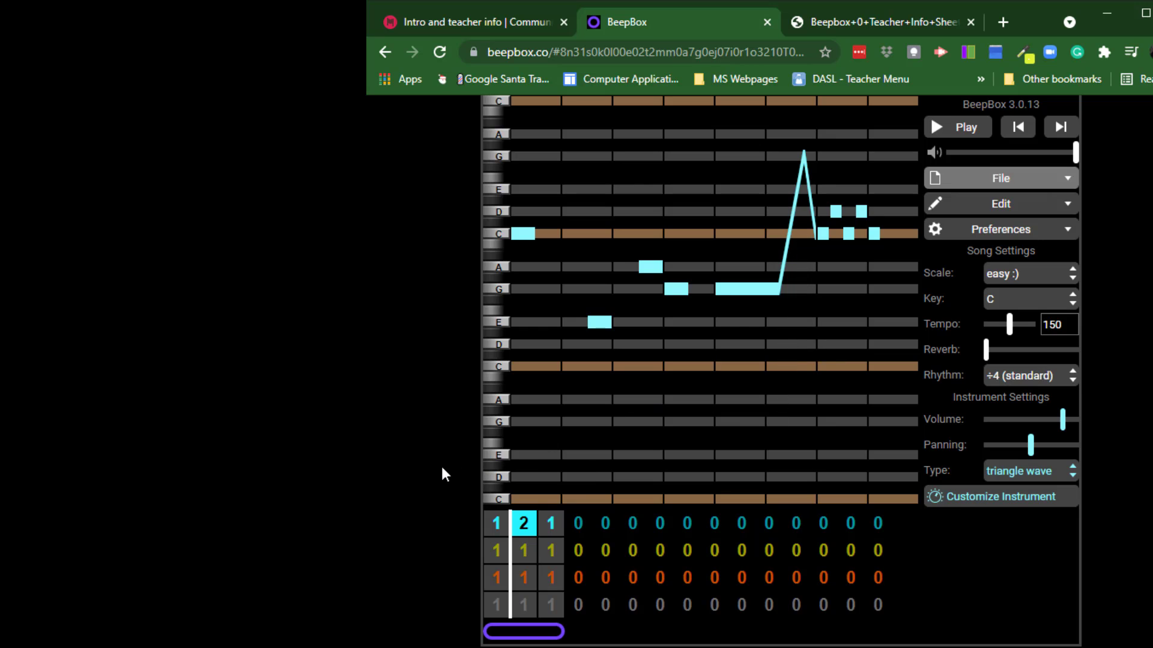